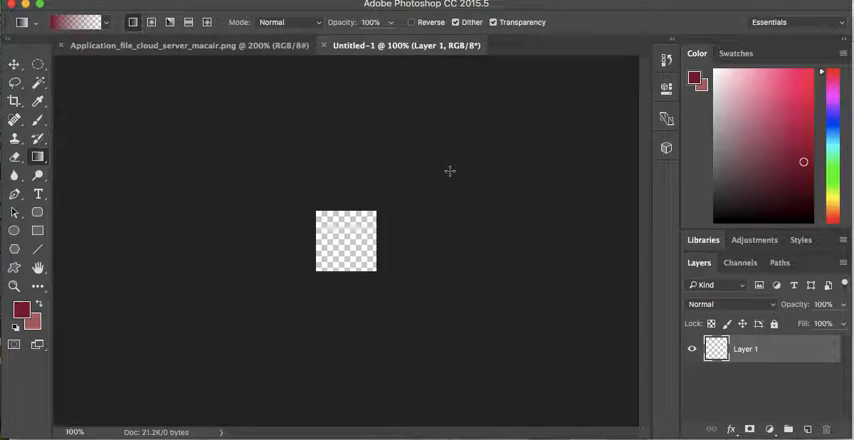
mouse_move(477, 191)
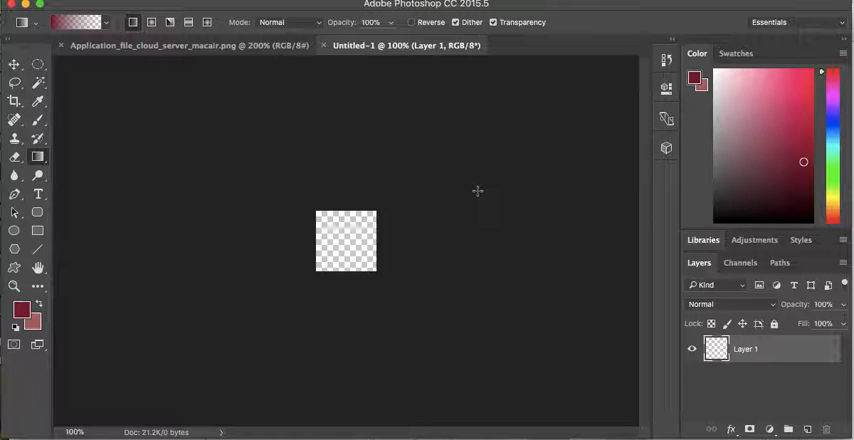
Set up a new document at 1200 × 300 px with a transparent background
left_click(801, 116)
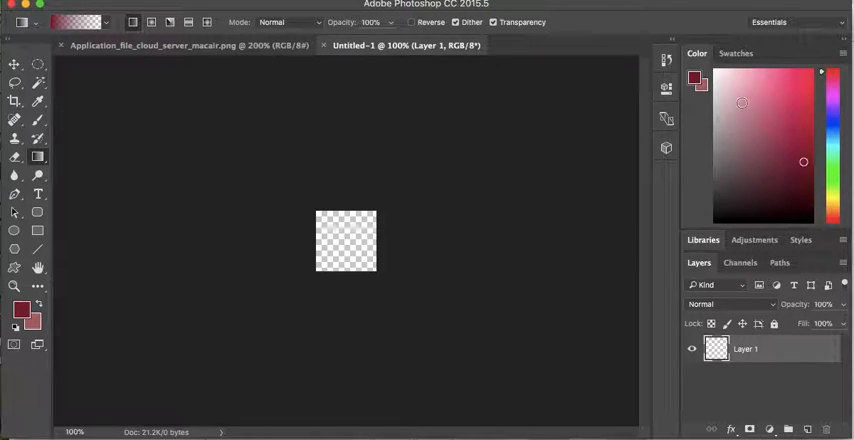
left_click(806, 93)
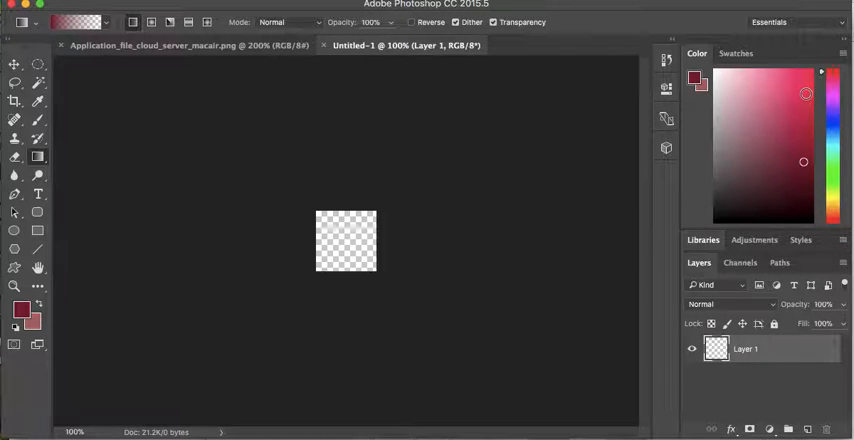
left_click(735, 149)
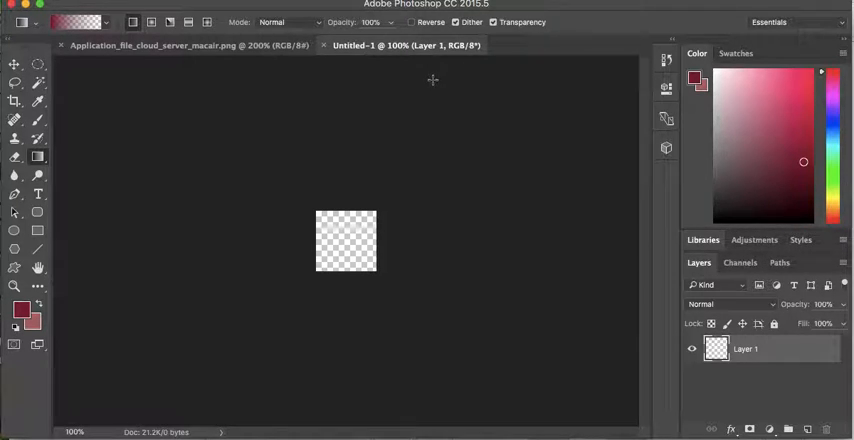
mouse_move(211, 90)
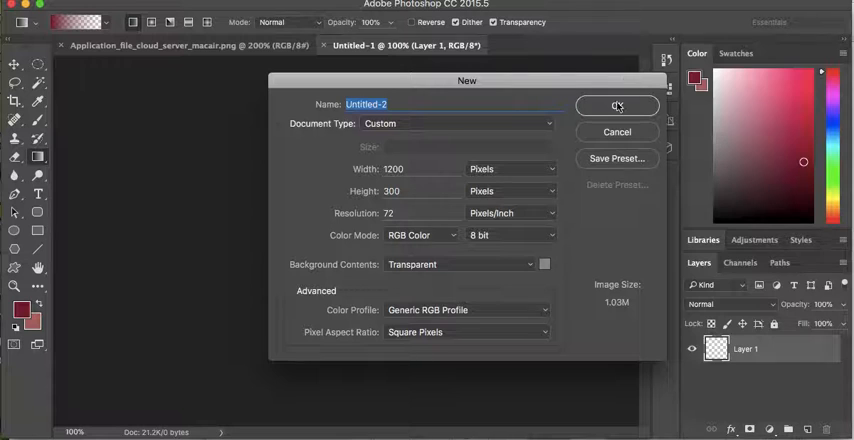
Create the 1200 × 300 transparent document and select the Gradient Tool
left_click(617, 106)
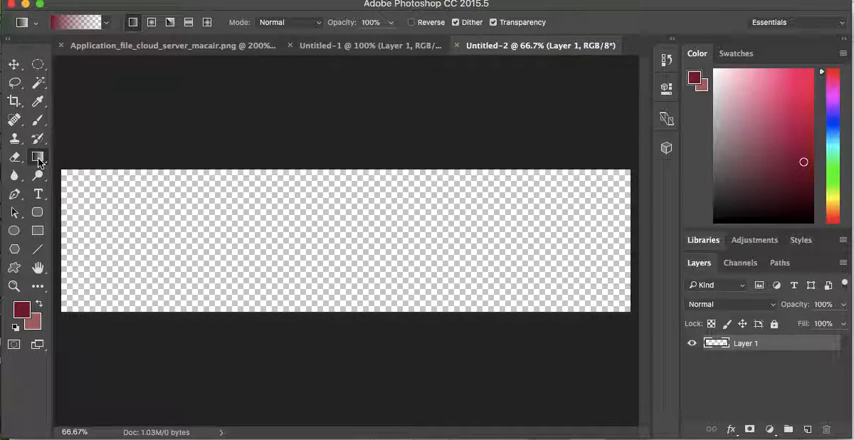
left_click(15, 157)
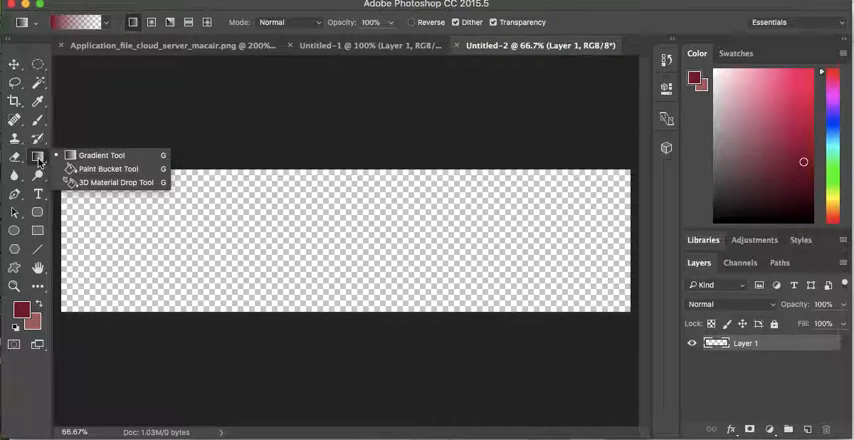
left_click(15, 157)
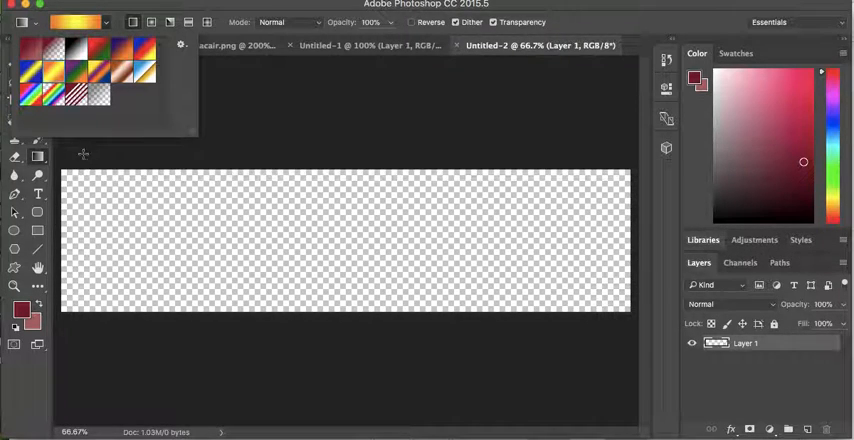
mouse_move(65, 230)
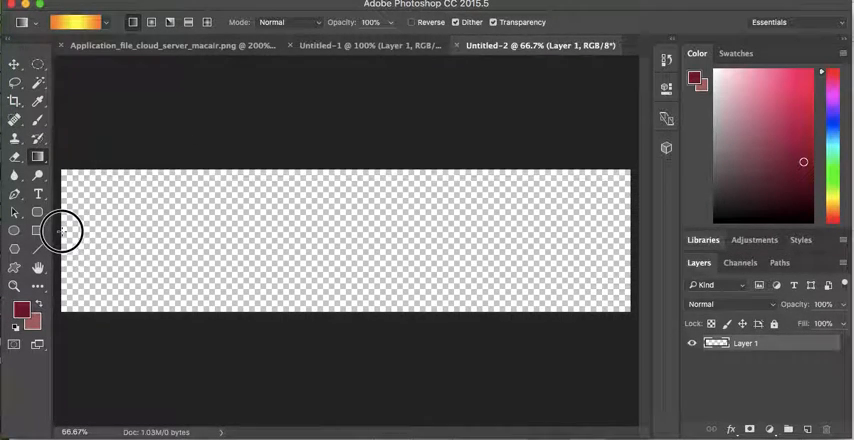
Drag an orange-yellow gradient horizontally across the banner on Layer 1
left_click_drag(62, 232, 572, 232)
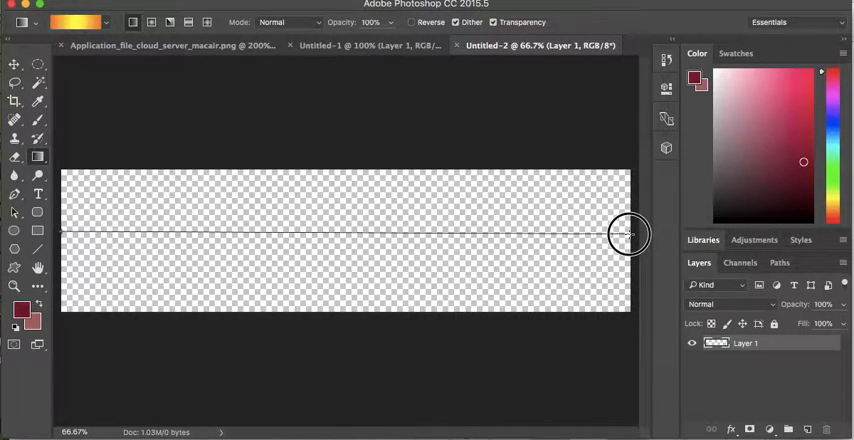
left_click_drag(65, 233, 628, 233)
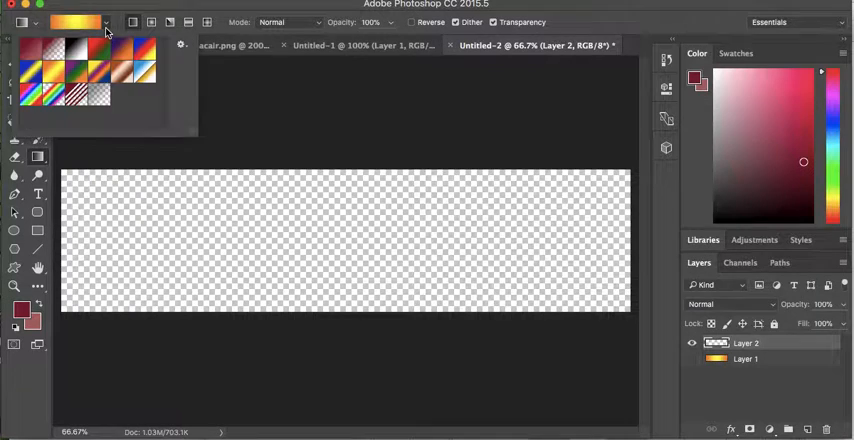
Fill Layer 2 with a horizontal orange-yellow gradient and add a new layer
left_click(33, 53)
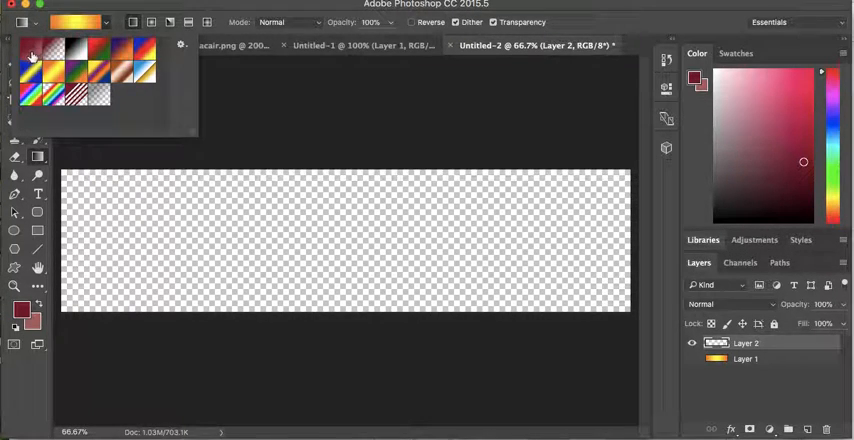
mouse_move(30, 54)
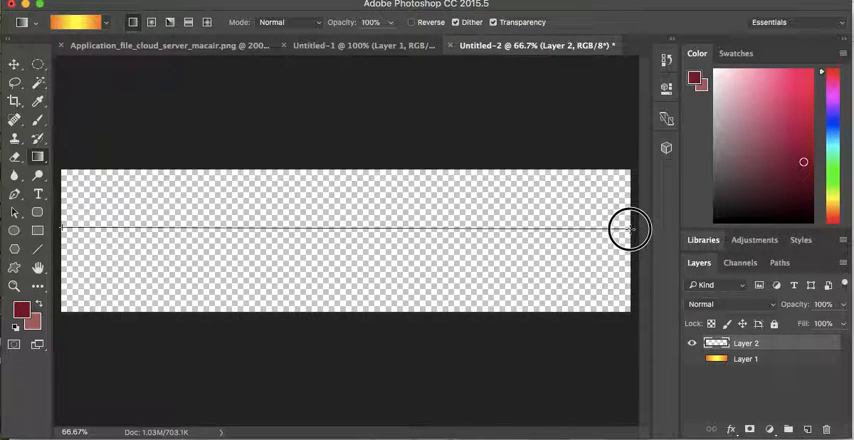
left_click_drag(60, 230, 630, 230)
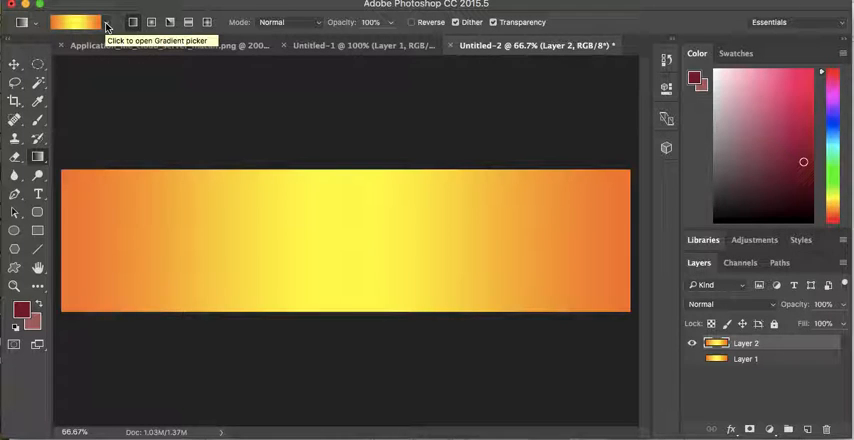
mouse_move(671, 380)
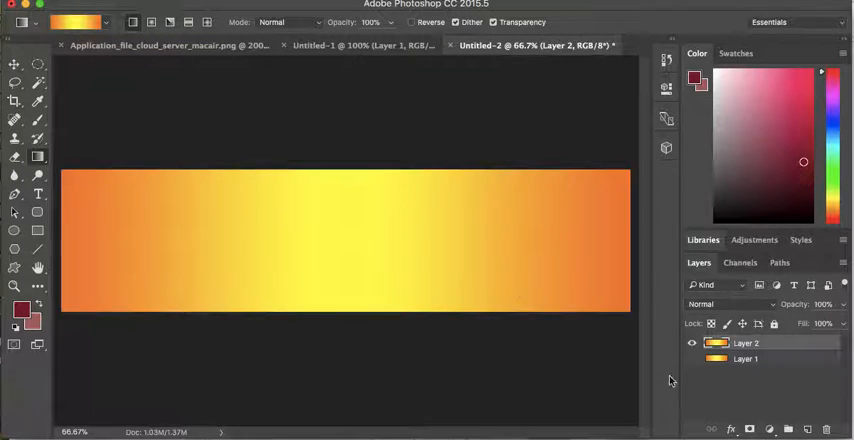
left_click(691, 343)
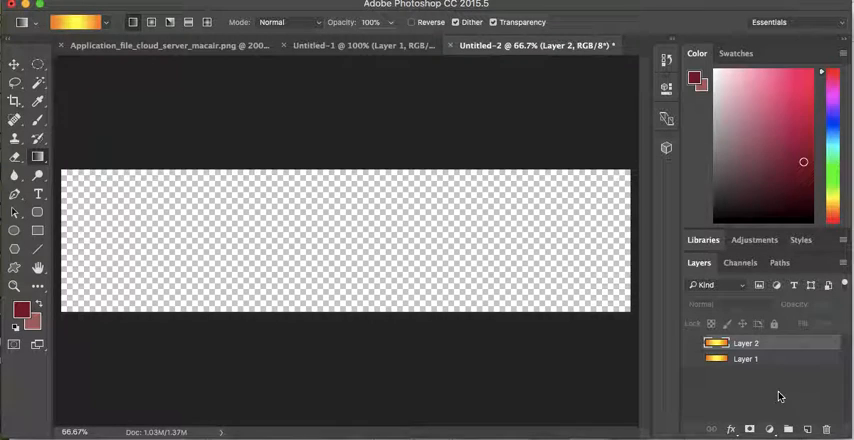
left_click(810, 429)
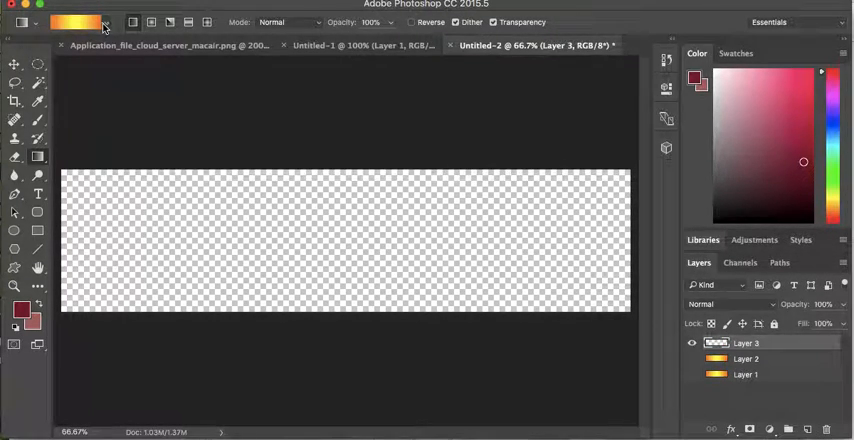
Draw a dark-red-to-pink horizontal gradient across Layer 3
left_click(73, 22)
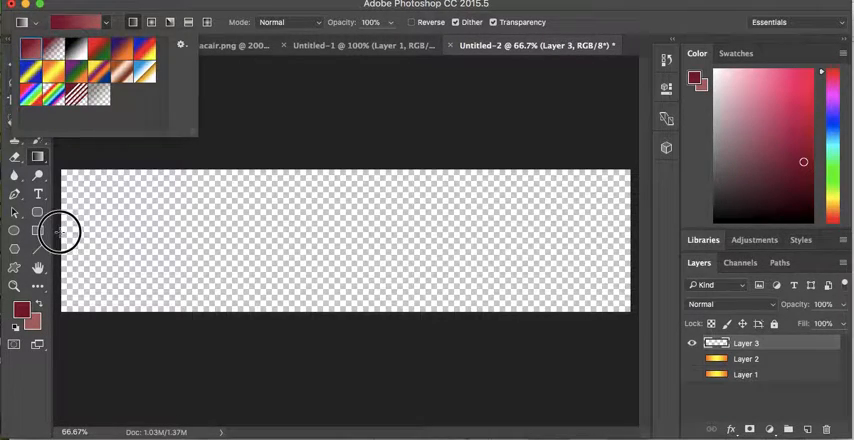
left_click_drag(58, 234, 626, 238)
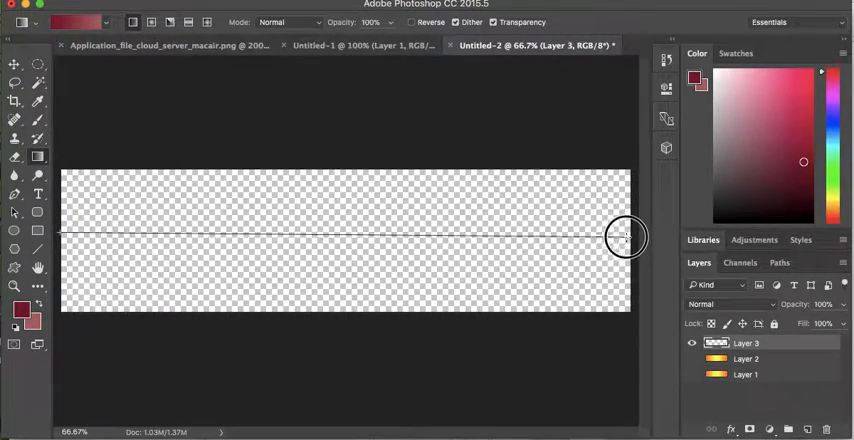
left_click_drag(62, 235, 627, 235)
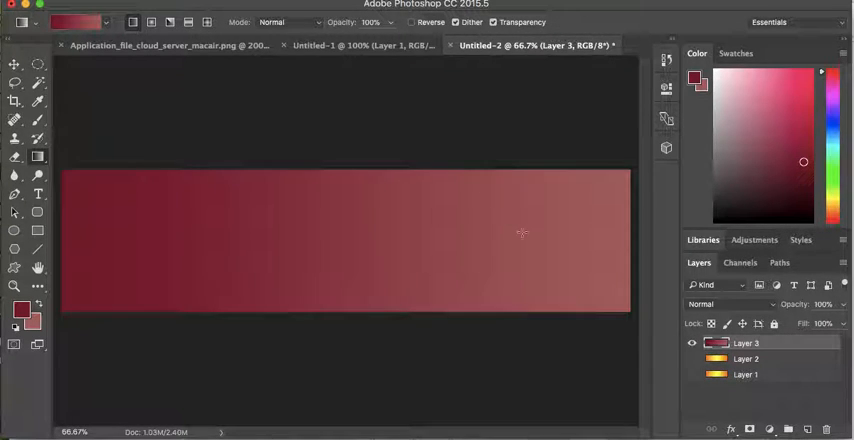
mouse_move(502, 237)
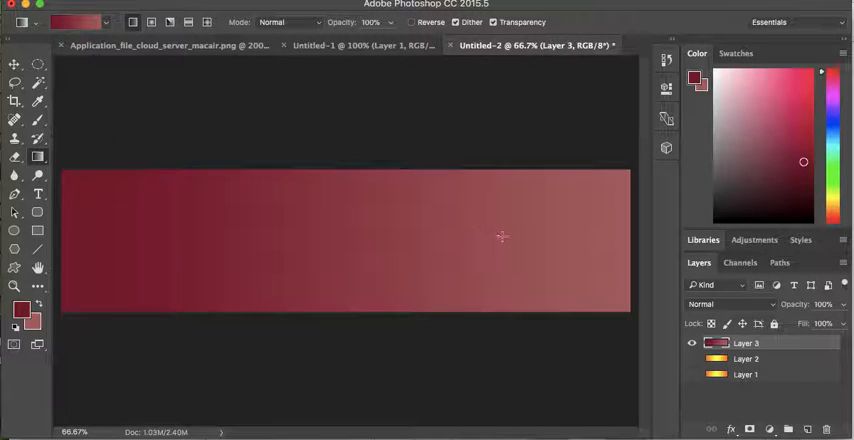
mouse_move(438, 222)
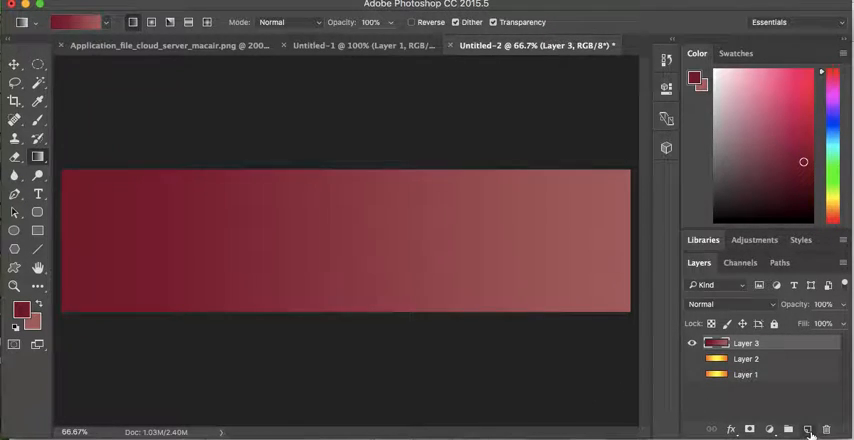
Add Layer 4 and set the foreground colour to dark blue
left_click(809, 429)
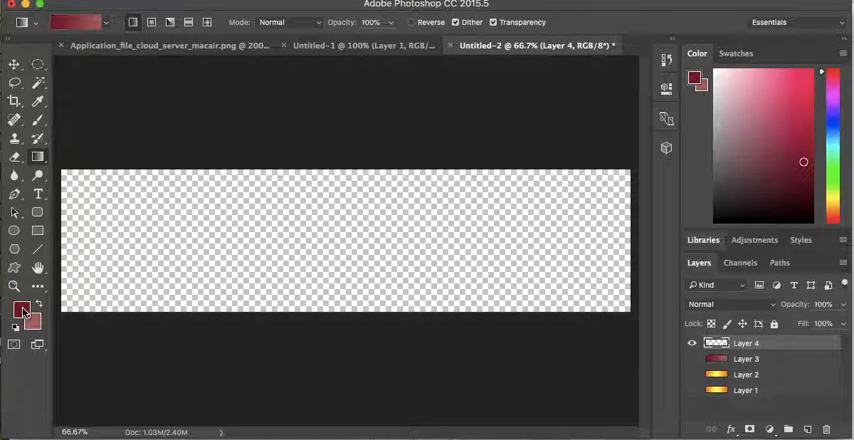
left_click(20, 312)
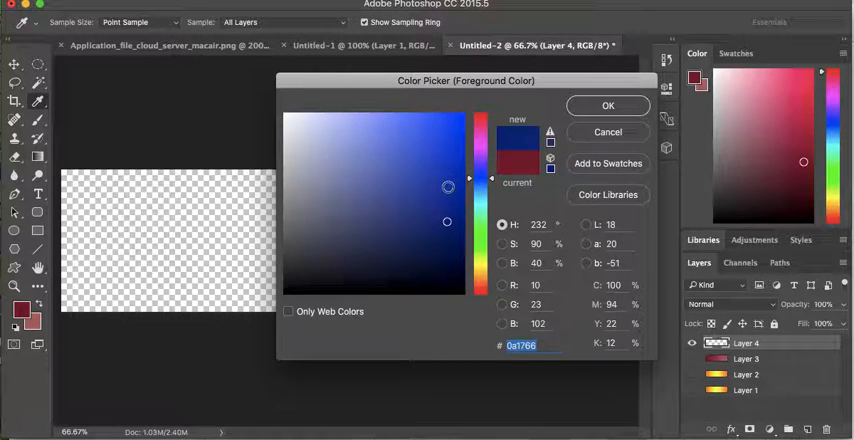
left_click(448, 182)
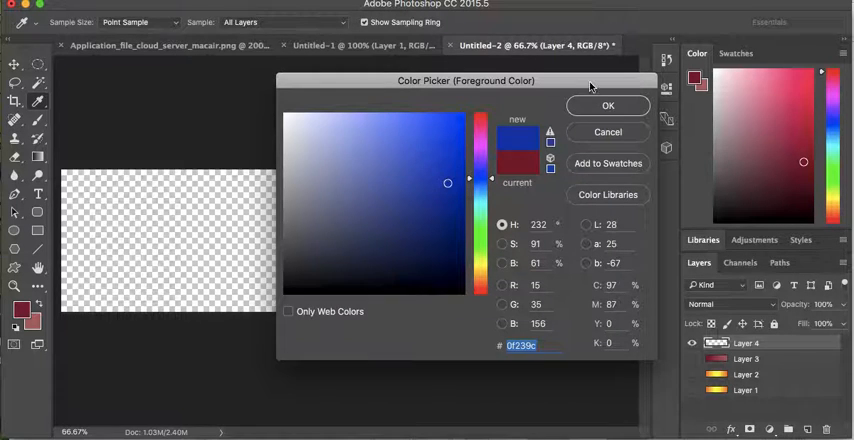
left_click(608, 106)
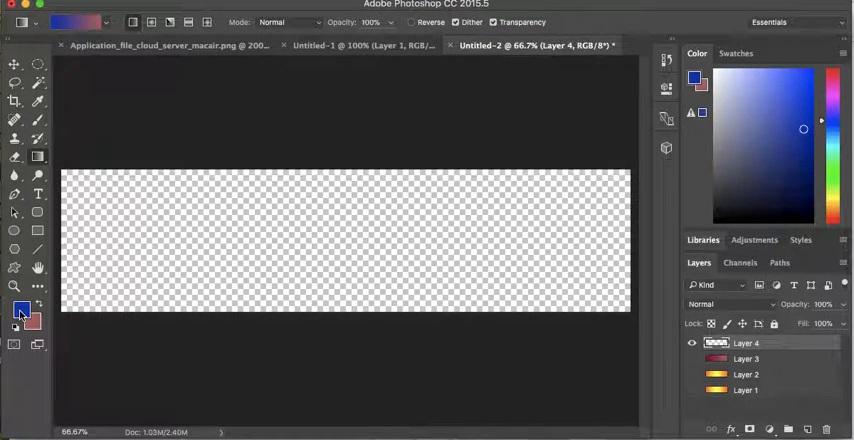
mouse_move(20, 311)
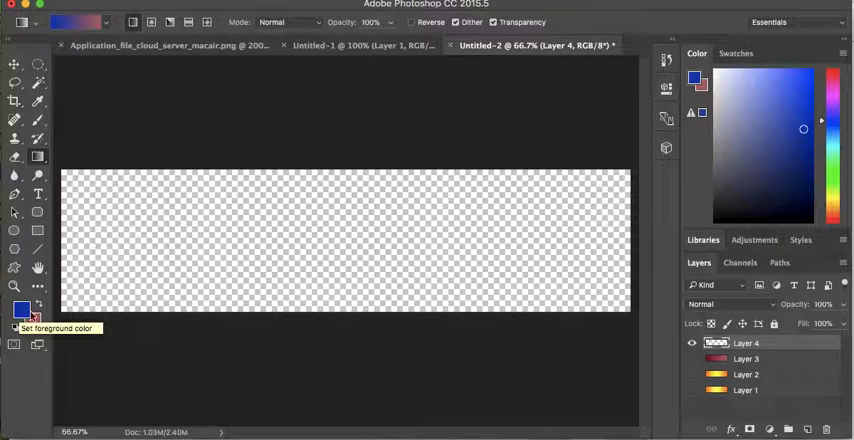
Set the background colour to a lighter blue
left_click(29, 322)
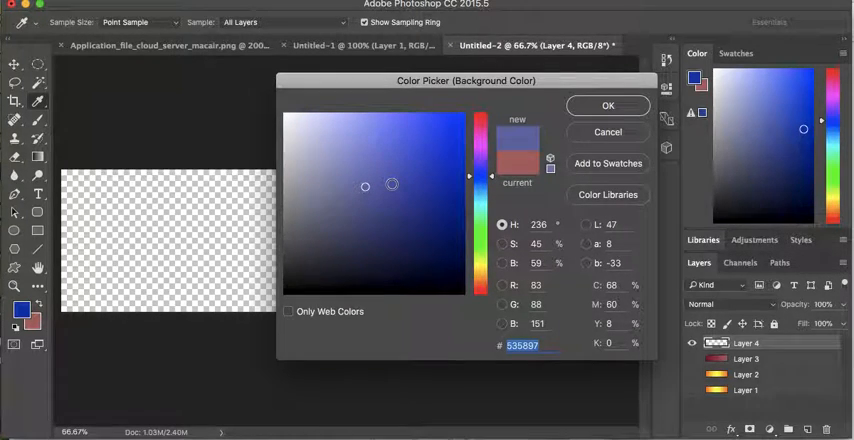
left_click(377, 154)
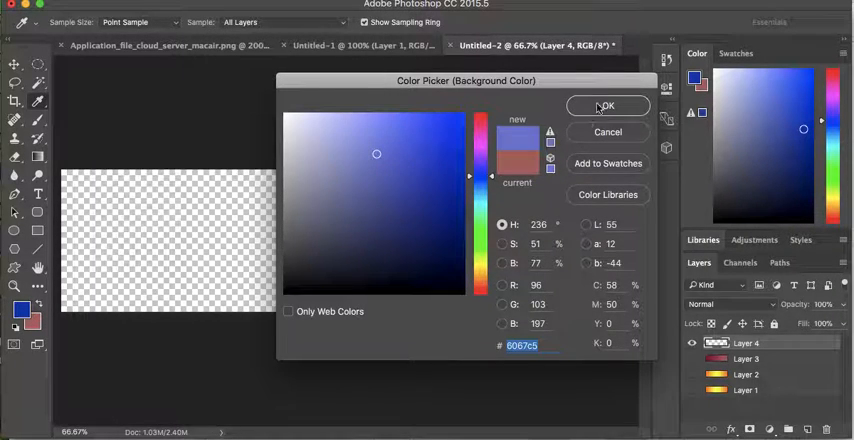
left_click(607, 106)
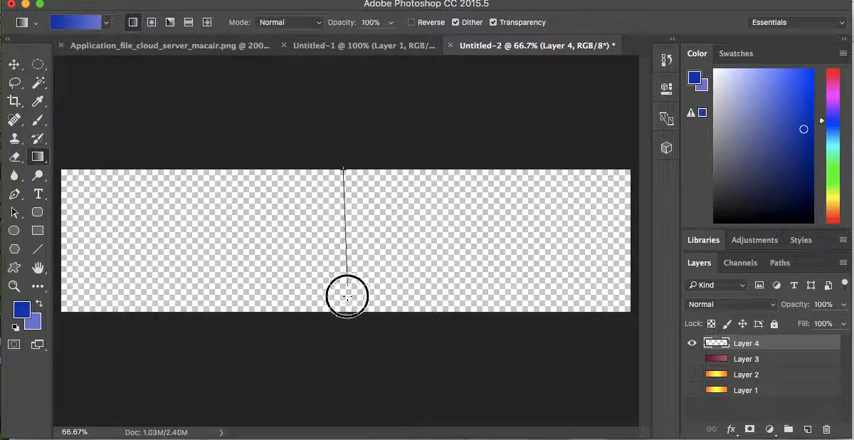
Draw a vertical blue gradient, then a diagonal top-left to bottom-right blue gradient
left_click_drag(344, 170, 347, 308)
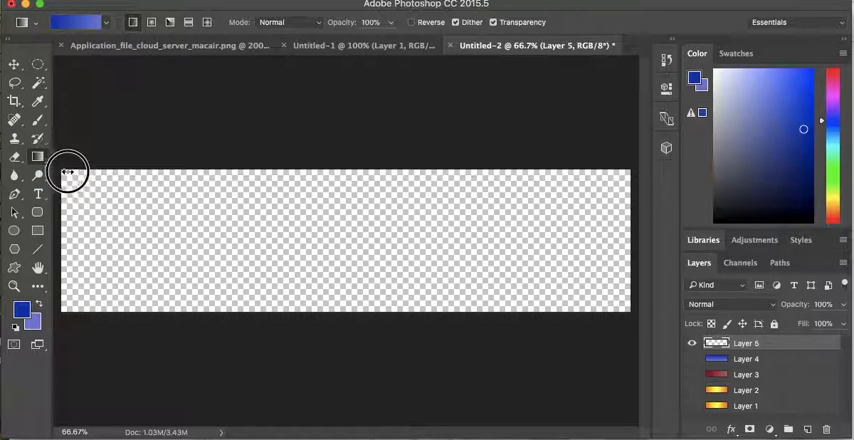
left_click_drag(67, 172, 585, 291)
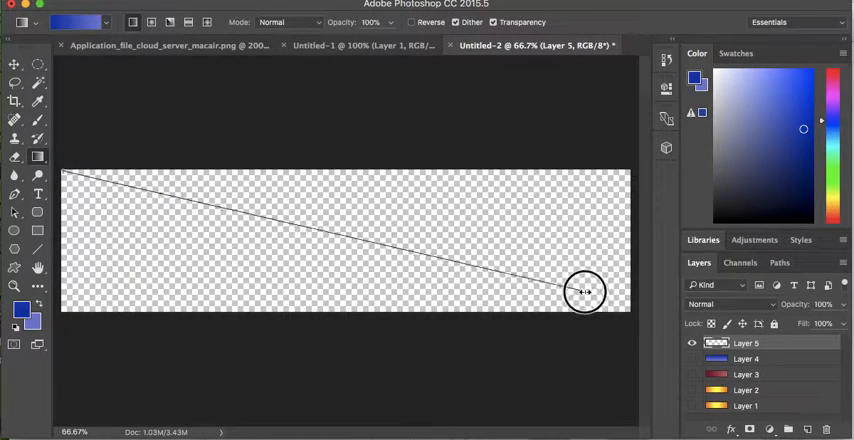
left_click_drag(62, 170, 585, 291)
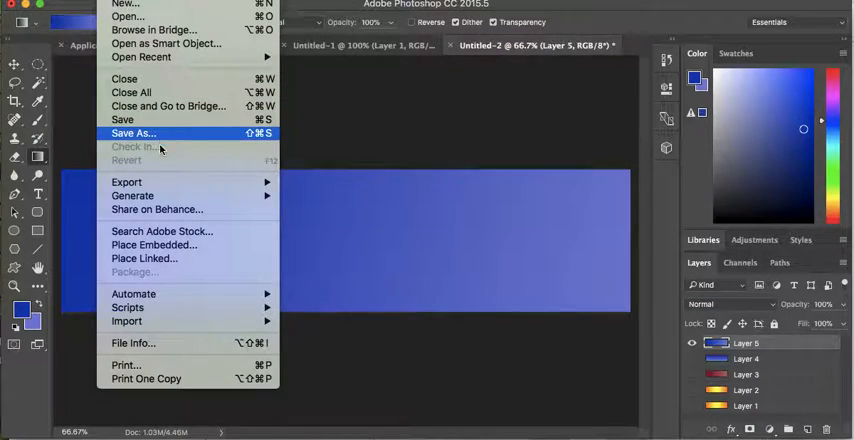
mouse_move(127, 182)
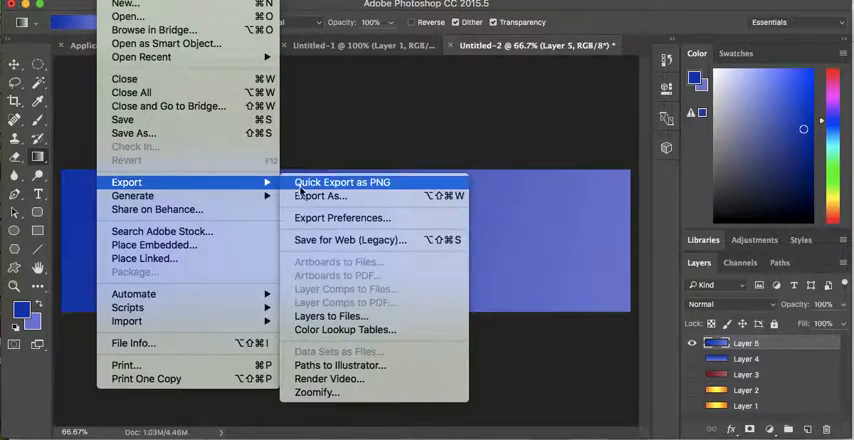
Open Export As for the banner and change the format from PNG to JPG
left_click(342, 181)
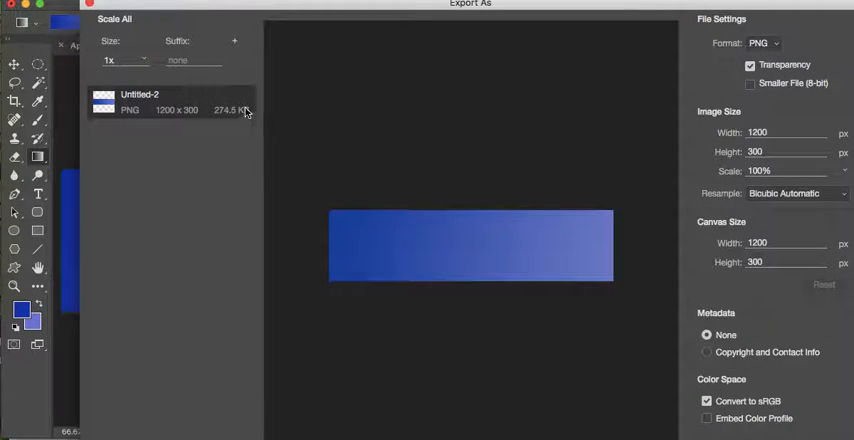
mouse_move(244, 128)
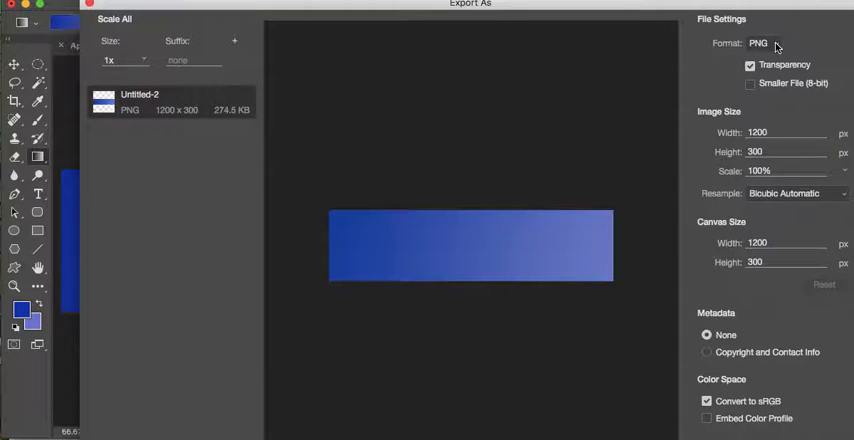
left_click(763, 43)
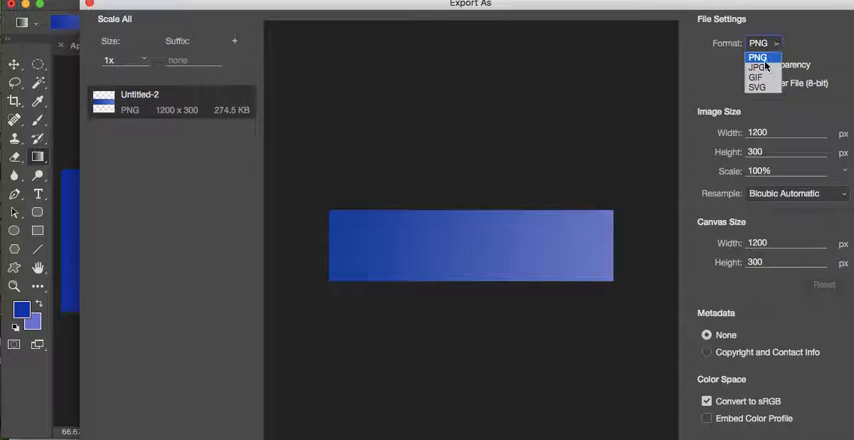
left_click(758, 66)
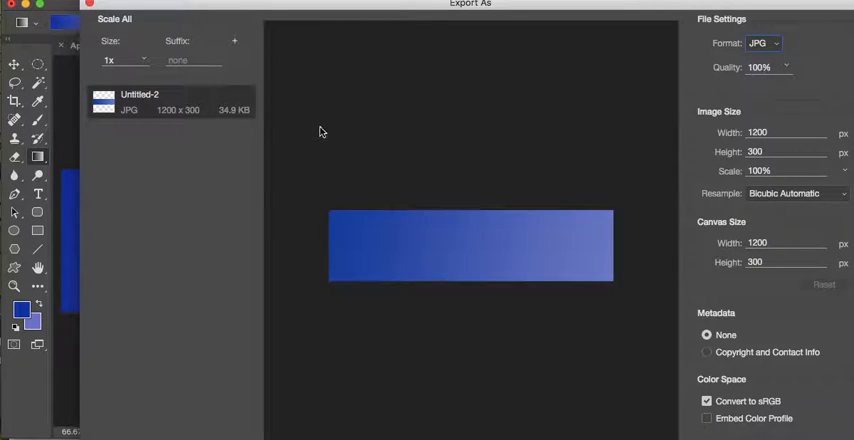